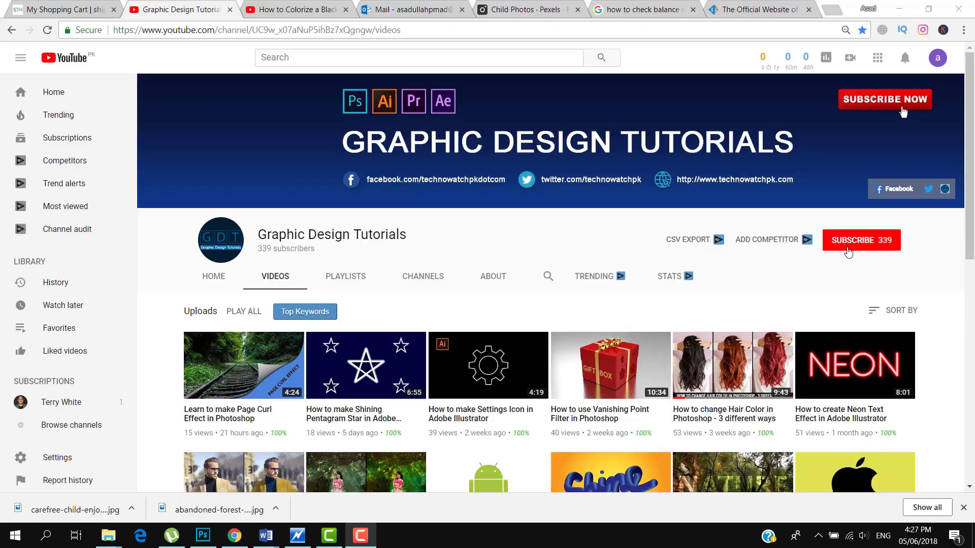
- Leave the YouTube channel page in Chrome and bring up Illustrator's empty workspace
click(861, 240)
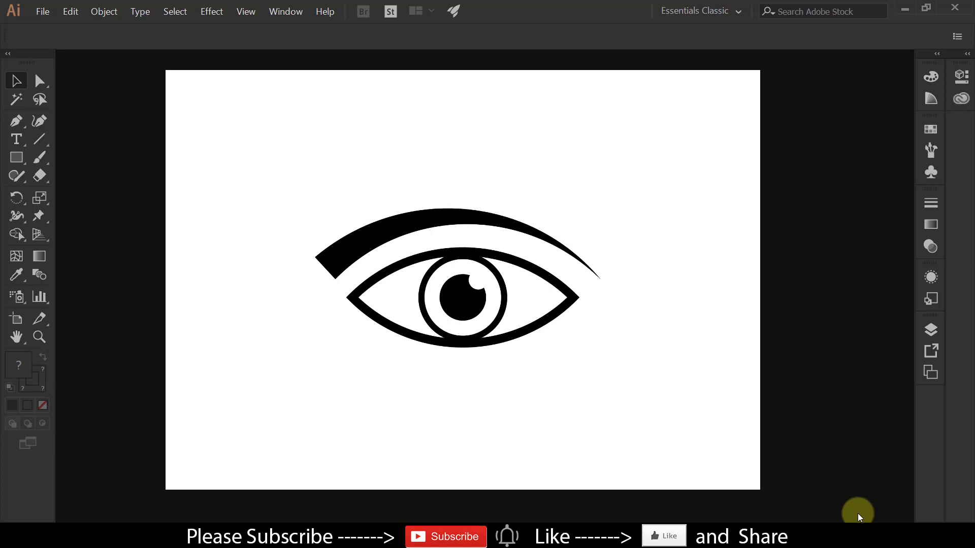
mouse_move(855, 512)
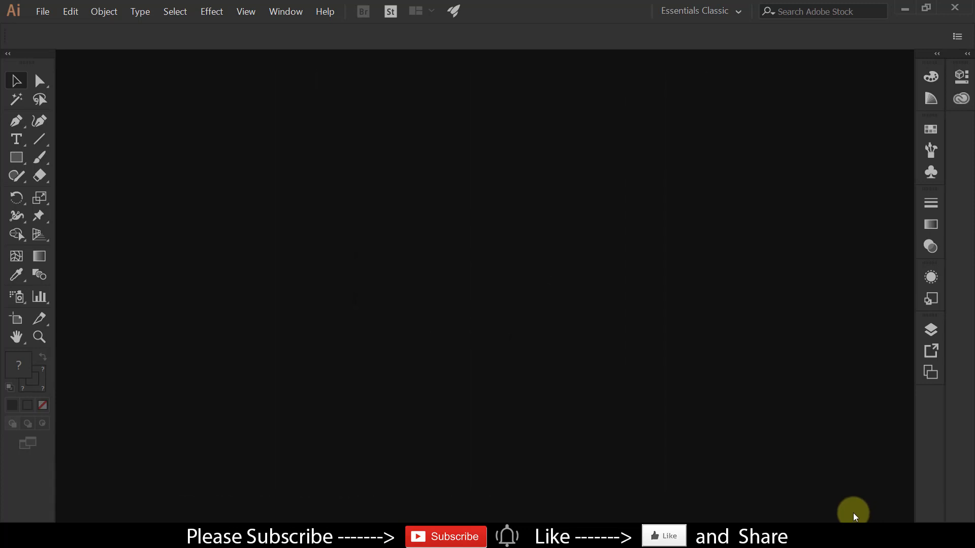
mouse_move(43, 11)
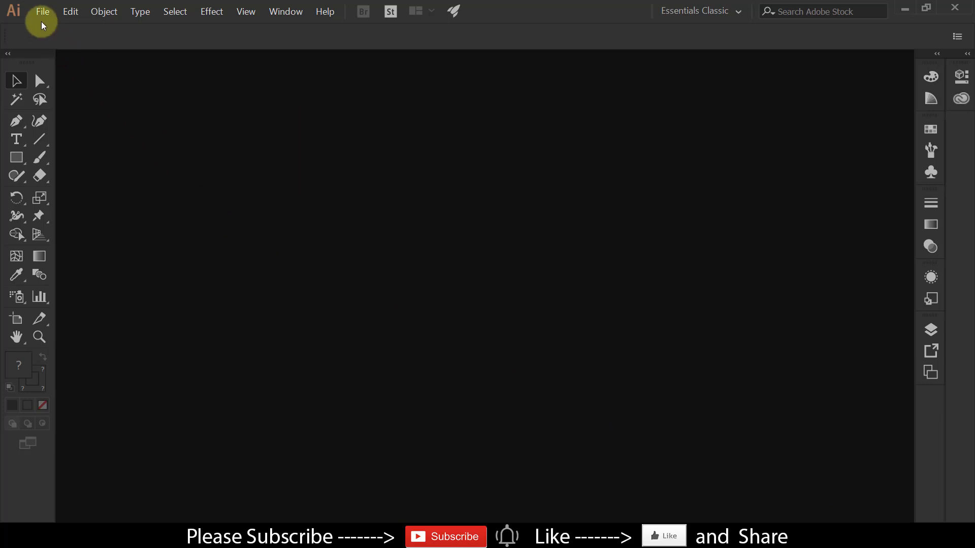
- Create a new blank Untitled-1 document from the A4 297 x 210 mm landscape preset
click(43, 12)
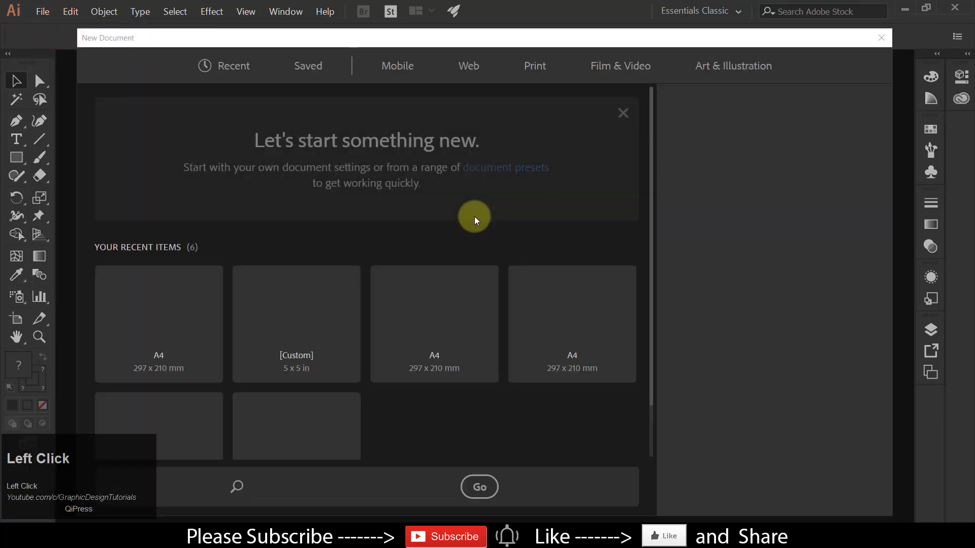
click(158, 324)
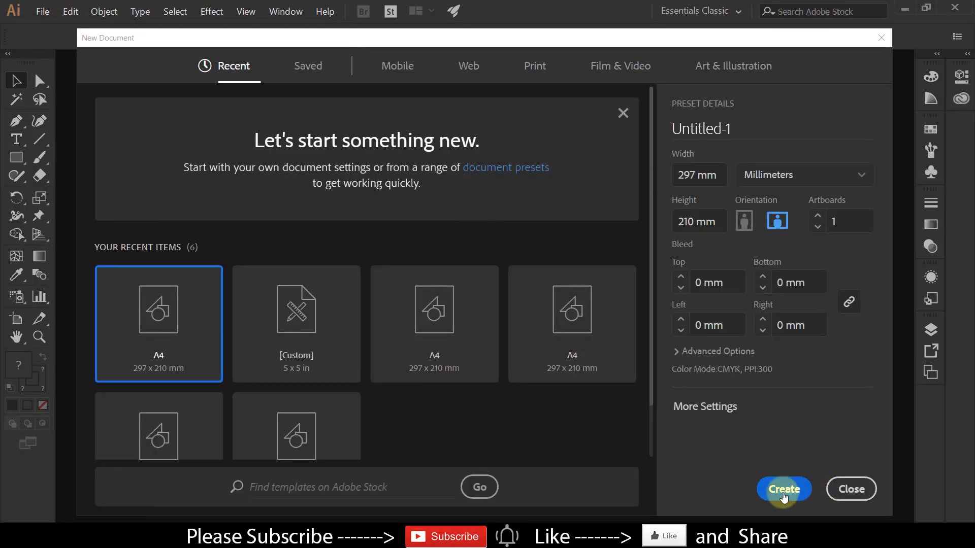
click(783, 489)
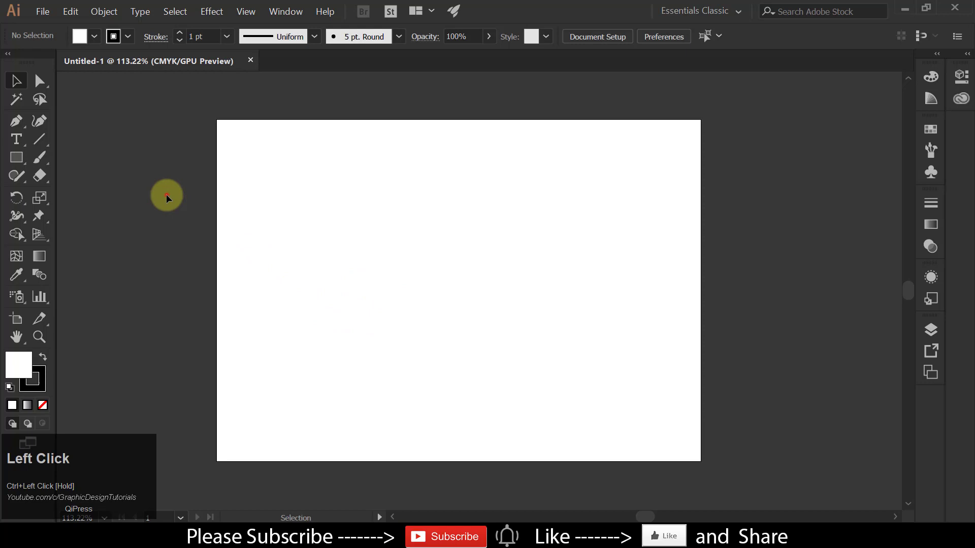
- Draw a shallow symmetrical arc with the Arc Tool and Alt-drag a copy just below it
click(40, 139)
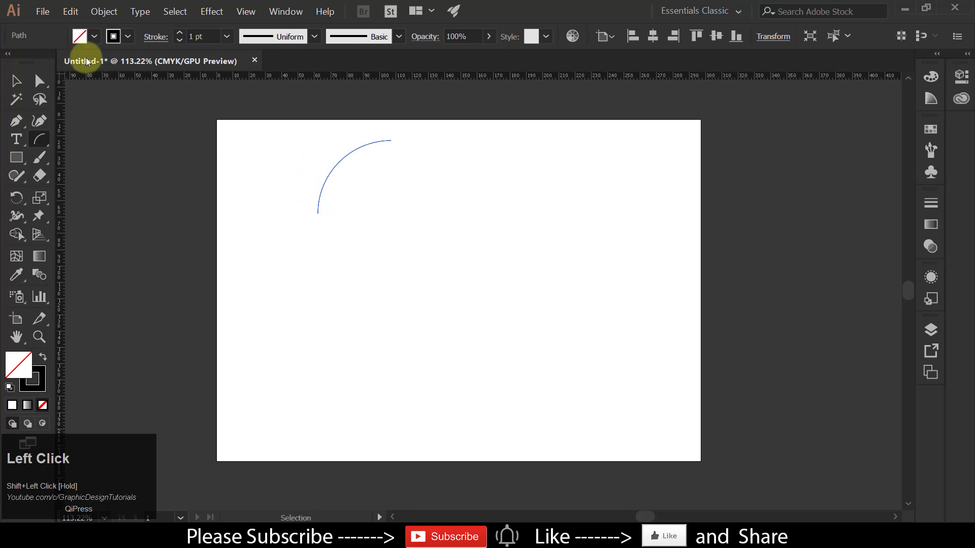
click(15, 81)
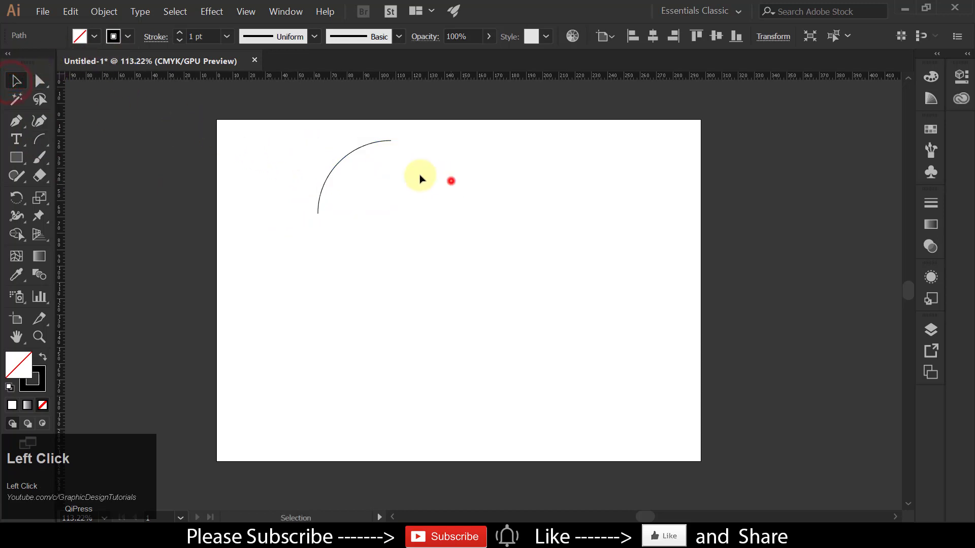
click(390, 138)
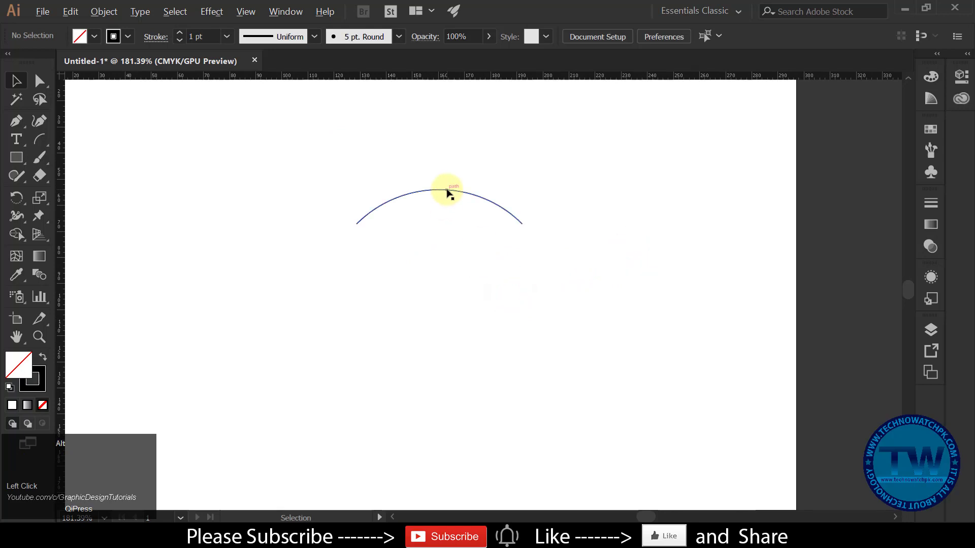
click(69, 11)
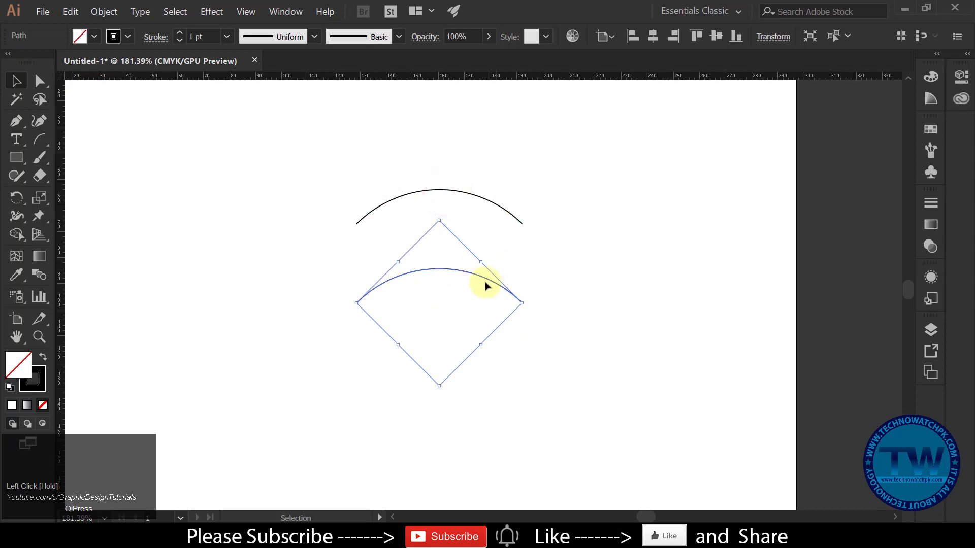
- Reflect the lower arc horizontally and move it up to meet the top arc as an eye outline
right_click(486, 286)
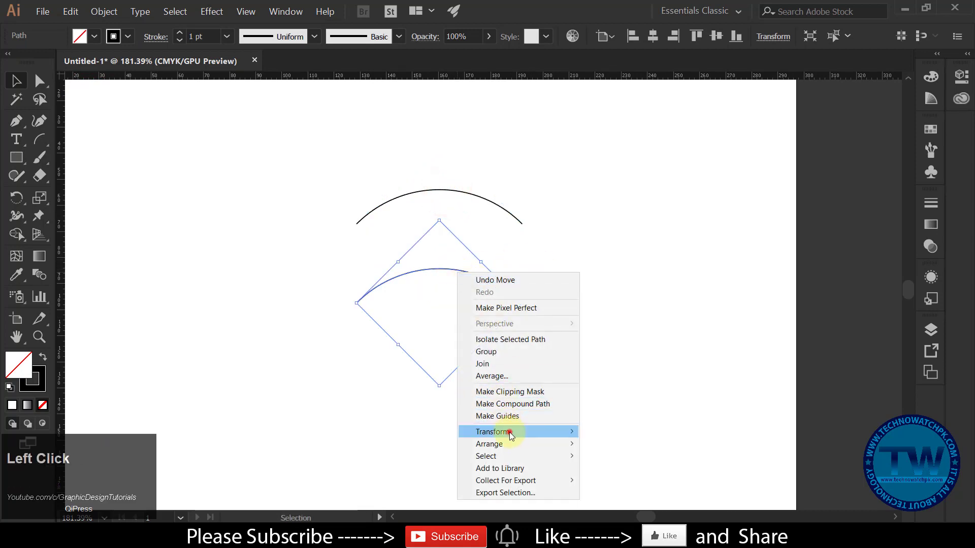
click(508, 431)
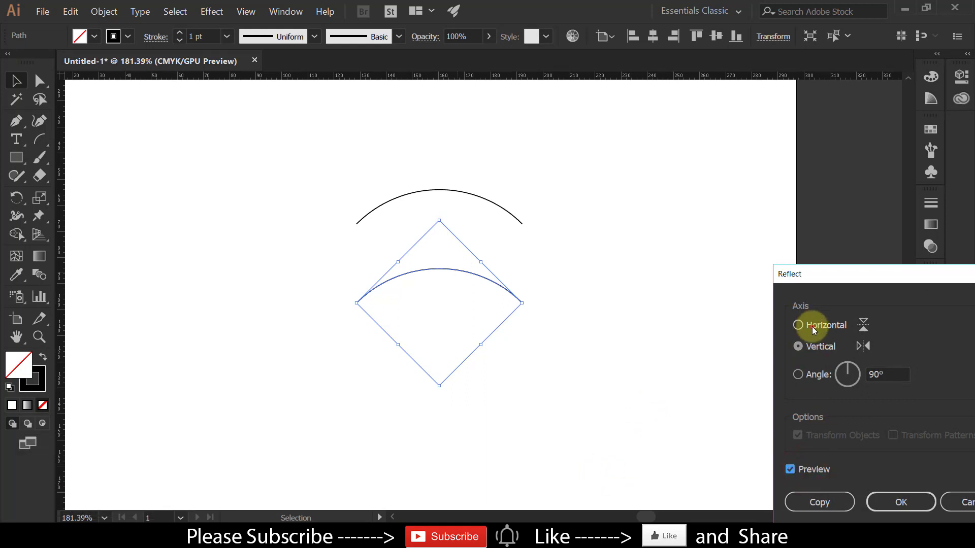
click(901, 502)
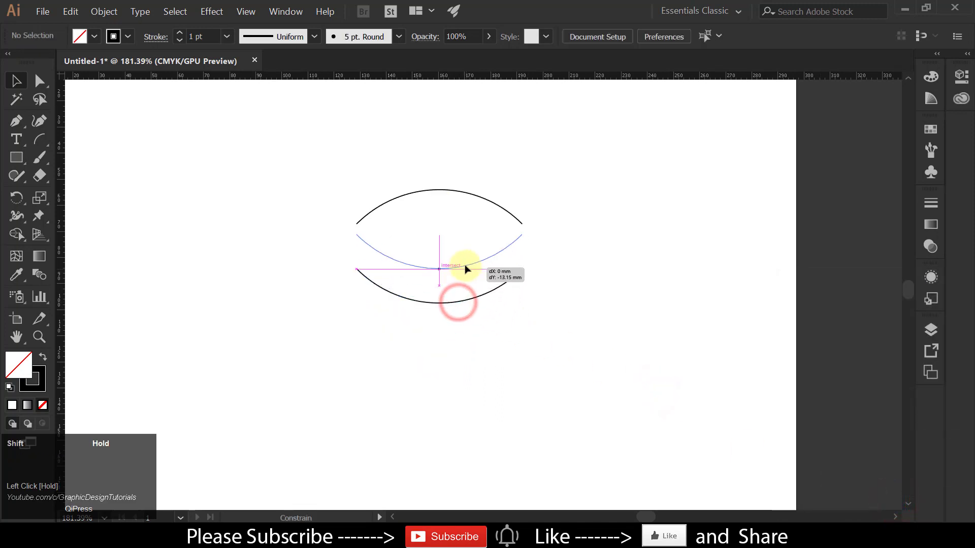
drag(465, 269, 468, 259)
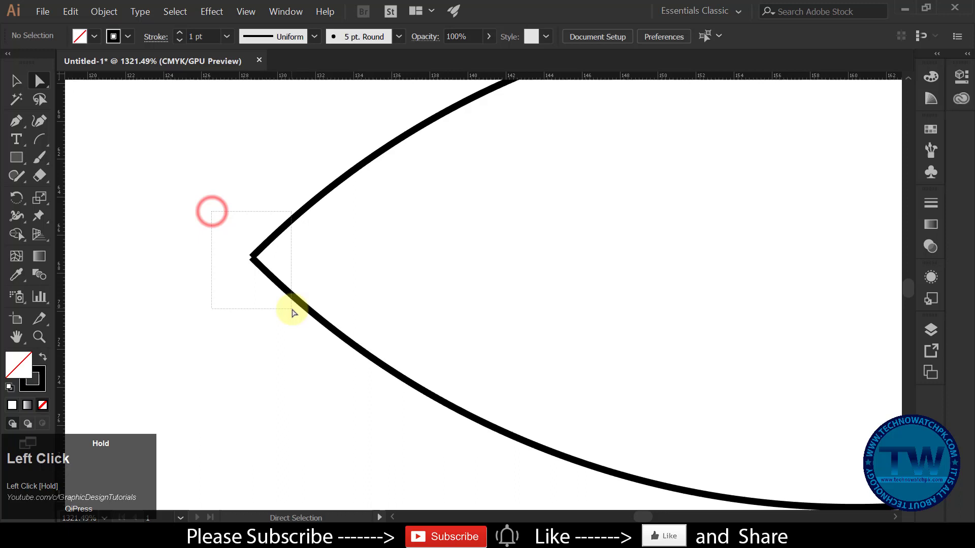
- Join both corners' anchor points into one closed eye path with an 8 pt black stroke
click(103, 11)
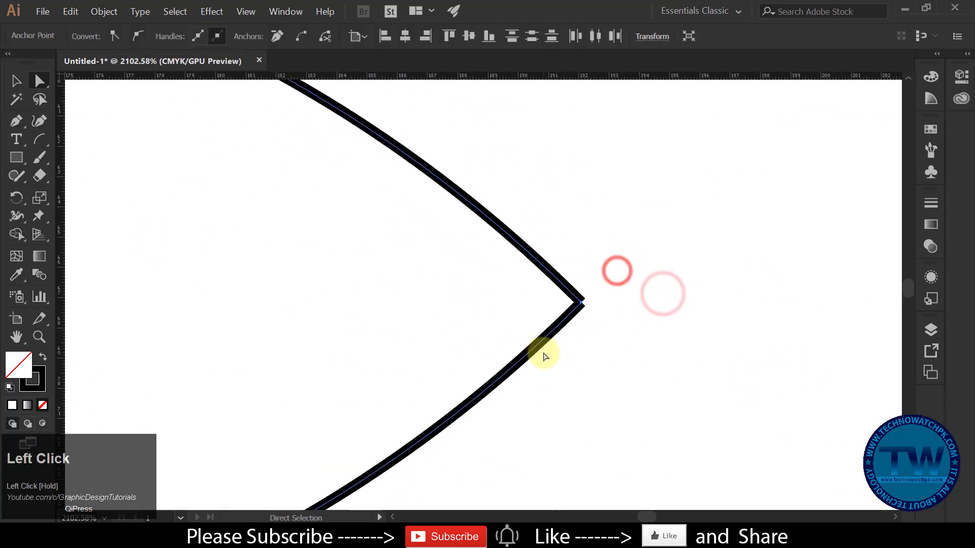
click(103, 11)
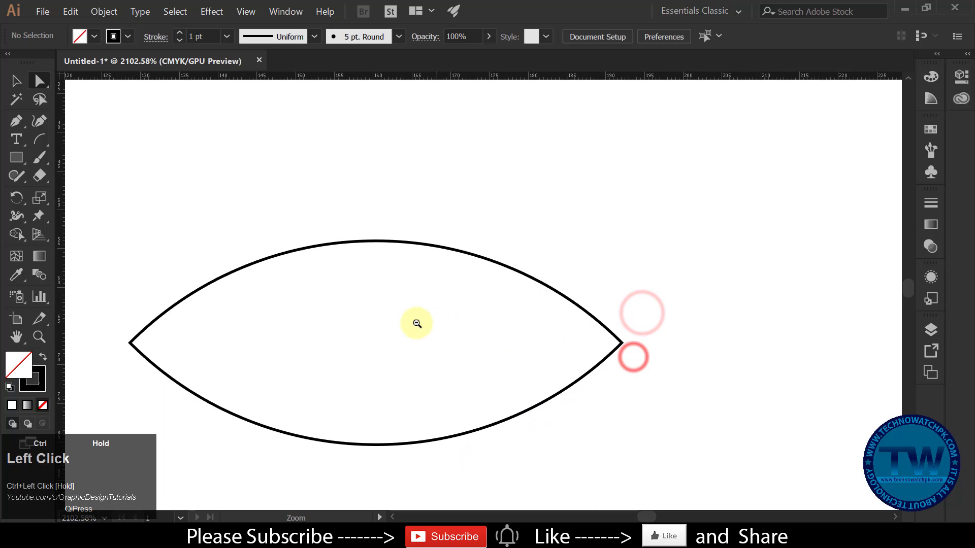
click(38, 81)
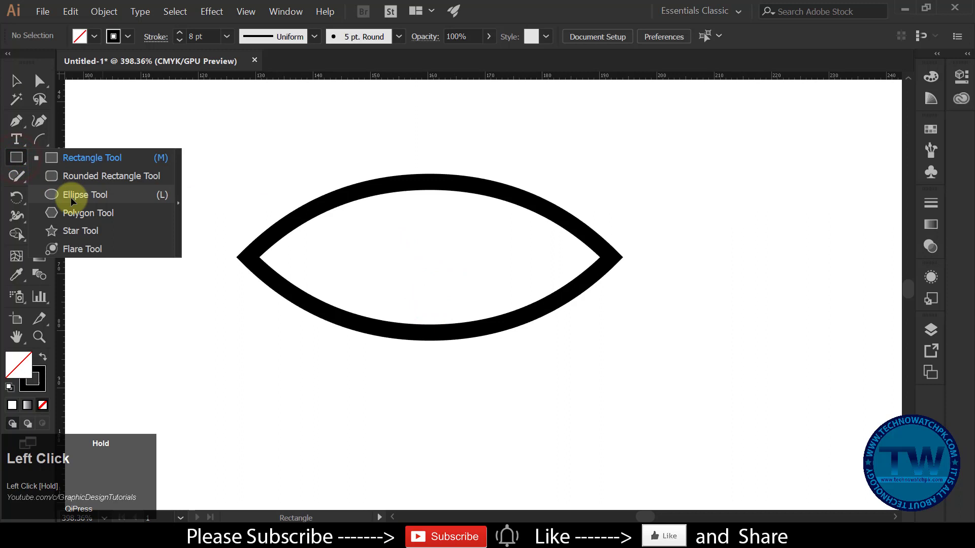
- Draw a circular iris with a 5 pt stroke inside the eye outline
click(84, 195)
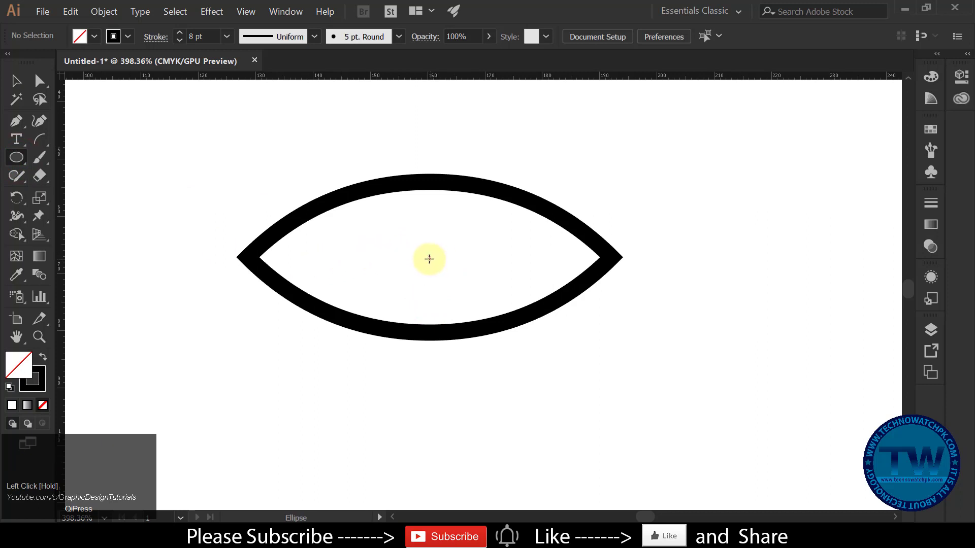
drag(429, 258, 467, 322)
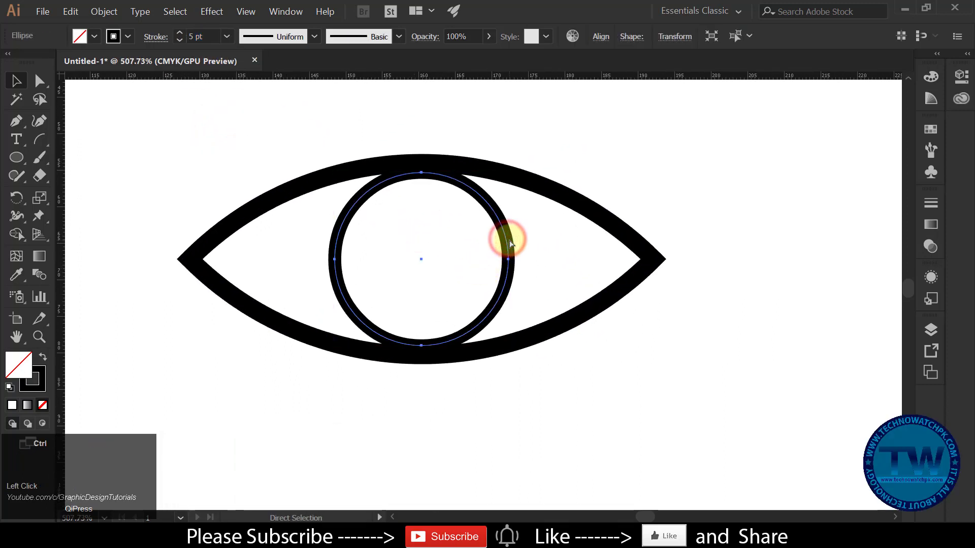
- Shrink a centred copy of the iris into a solid black pupil with no stroke
click(104, 11)
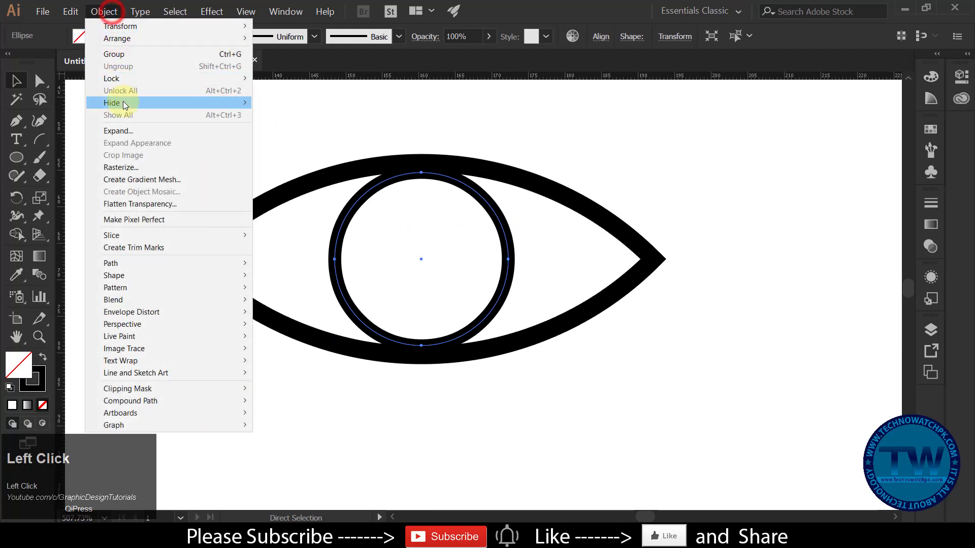
click(70, 11)
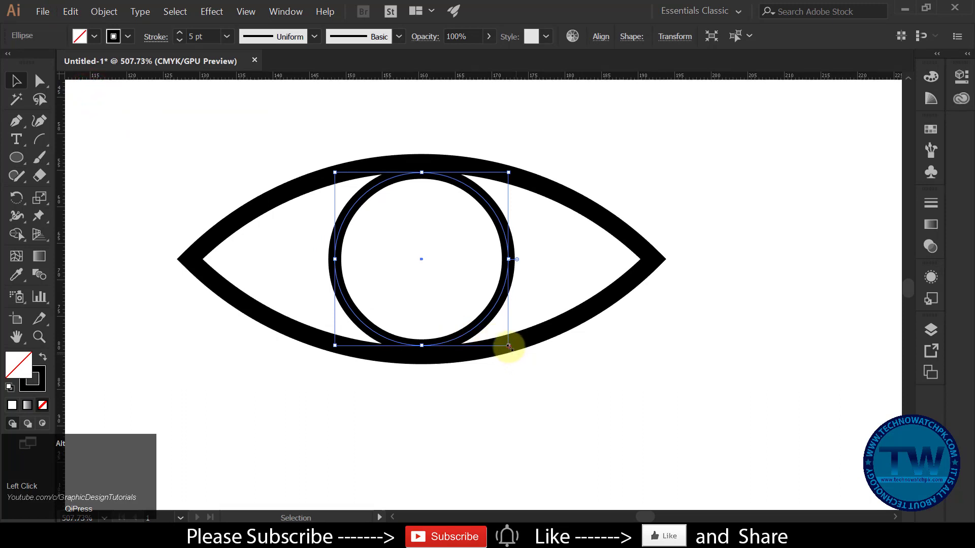
drag(508, 346, 477, 306)
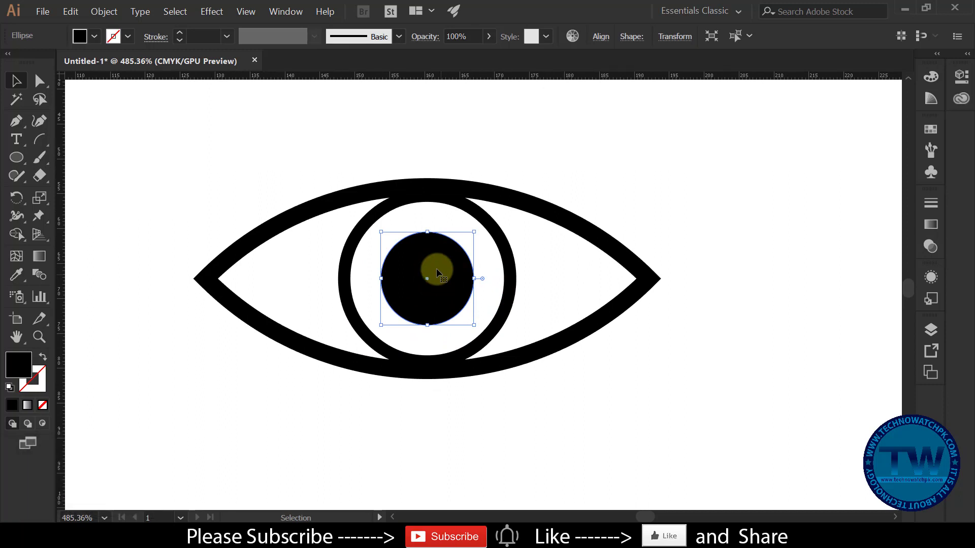
- Add a small white highlight circle over the pupil's upper right and select both shapes
click(70, 11)
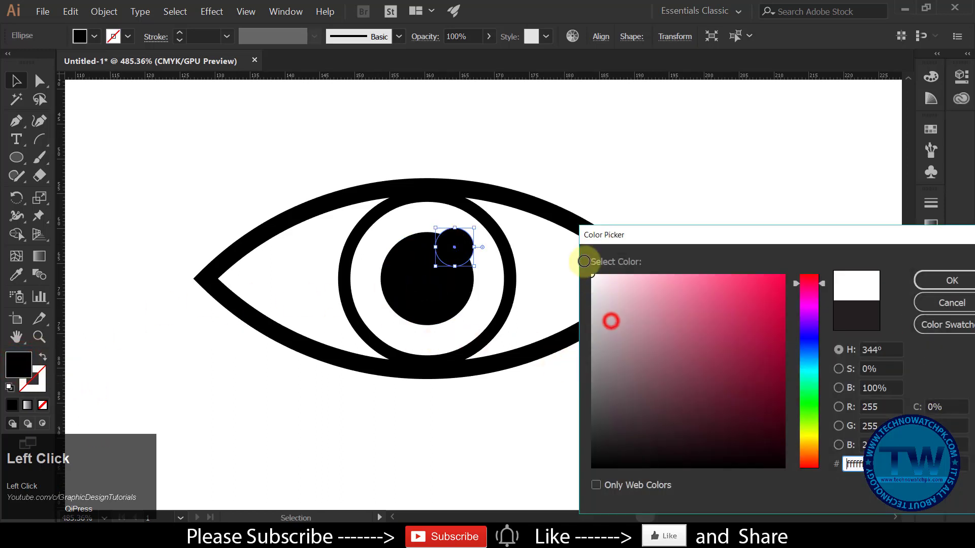
click(950, 280)
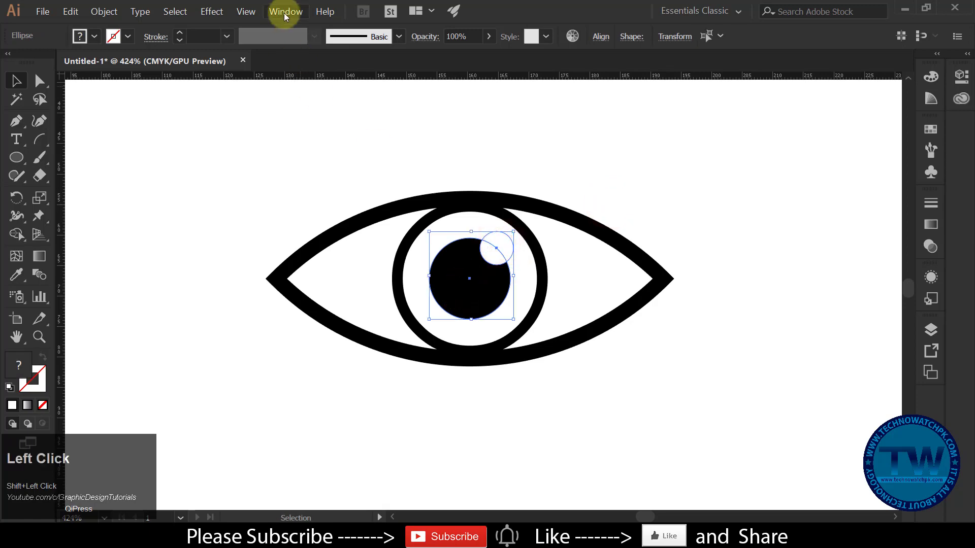
click(285, 11)
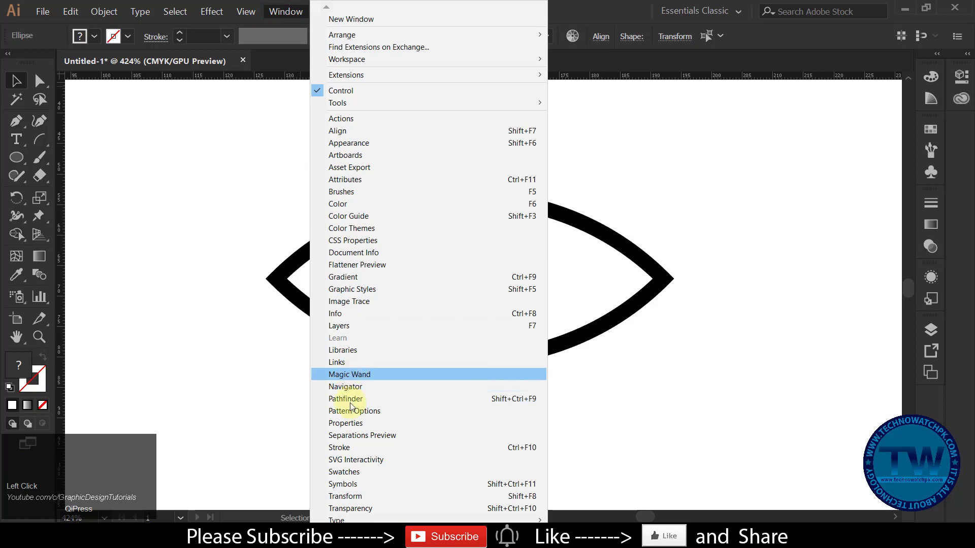
mouse_move(348, 460)
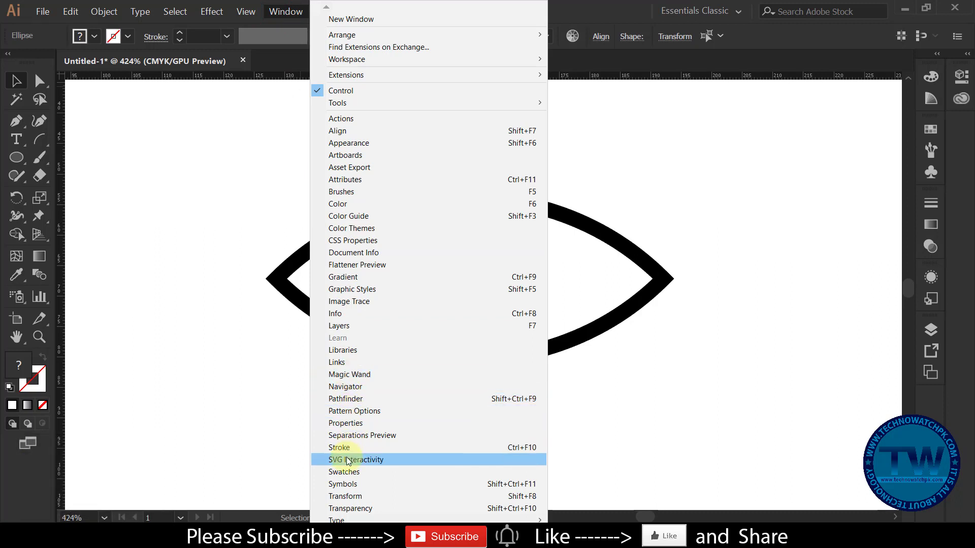
- Cut the highlight out of the pupil with Pathfinder's Minus Front, then tuck the panel away
click(345, 398)
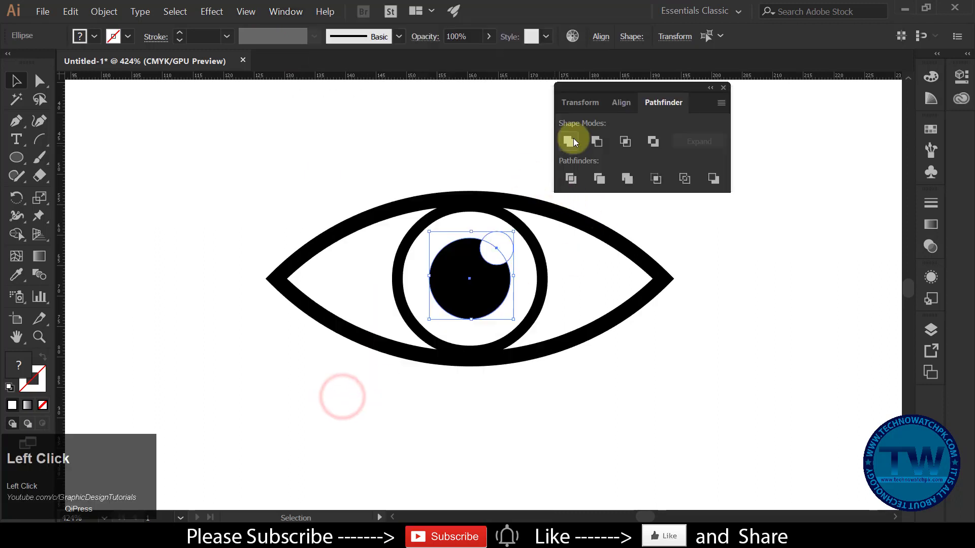
click(572, 142)
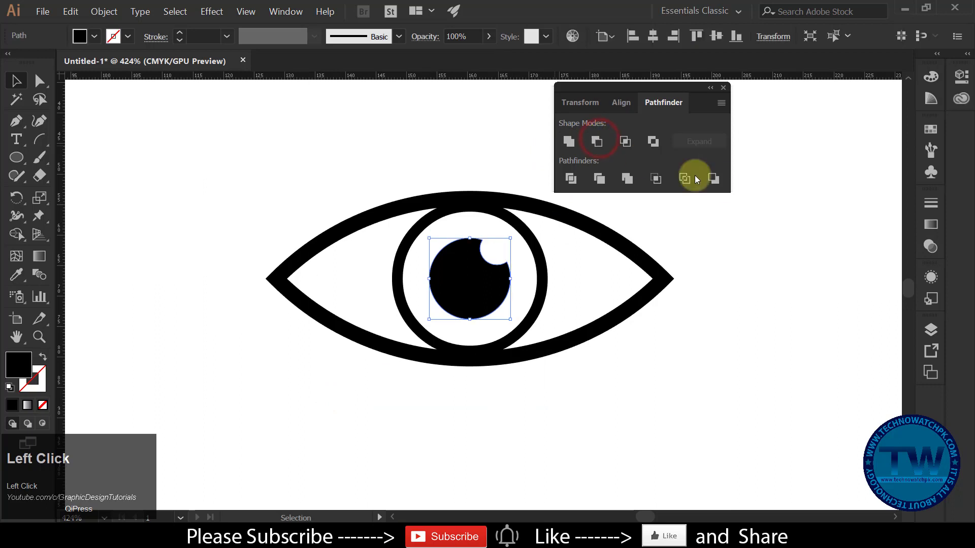
click(683, 179)
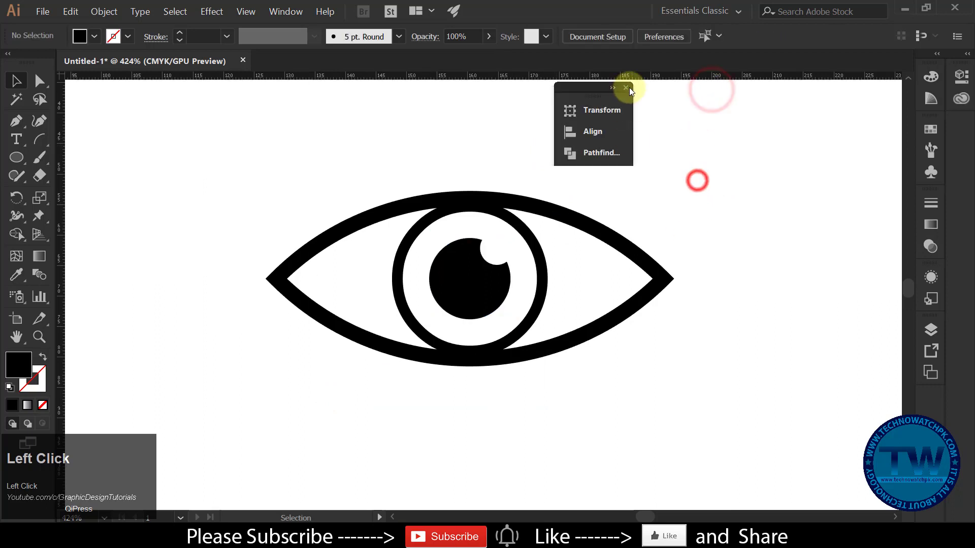
drag(593, 87, 856, 129)
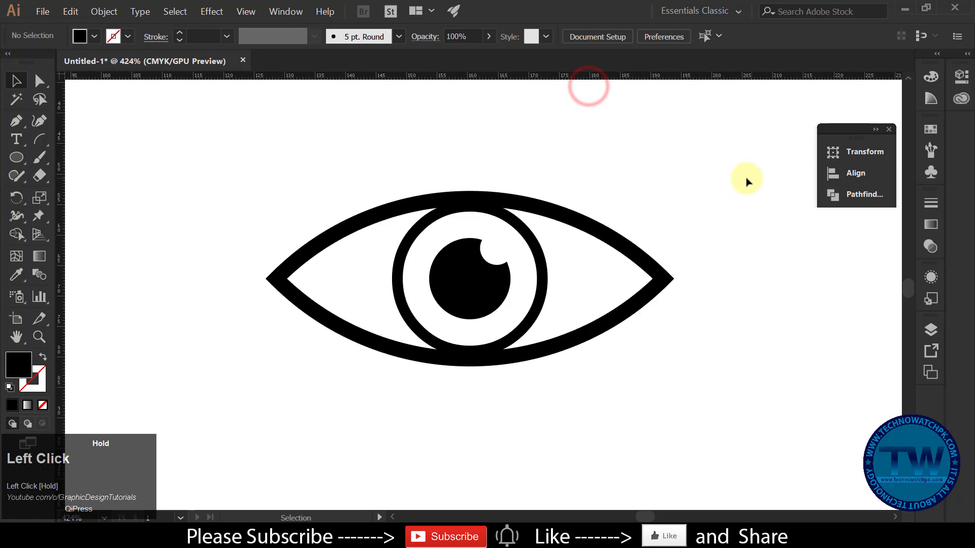
- Select the eye artwork and view the whole artboard
click(564, 250)
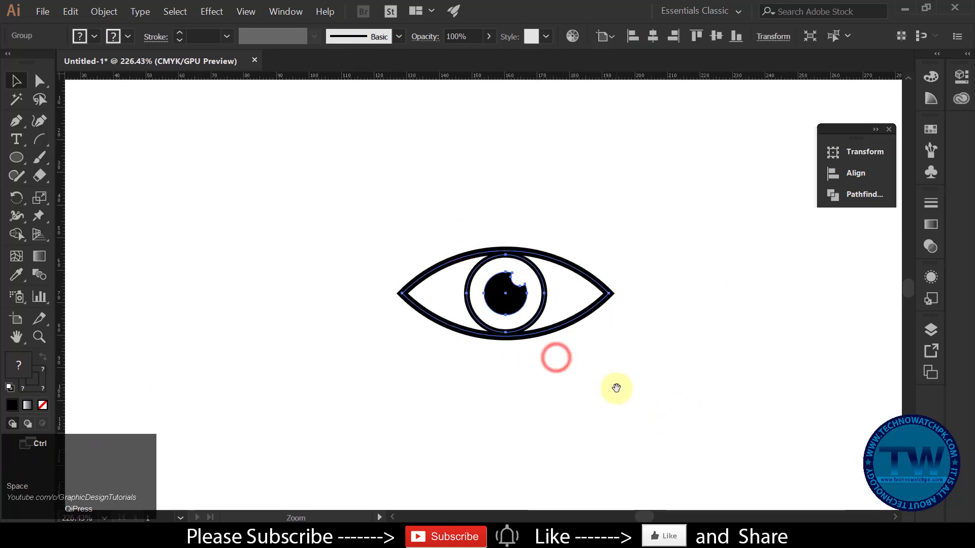
click(608, 35)
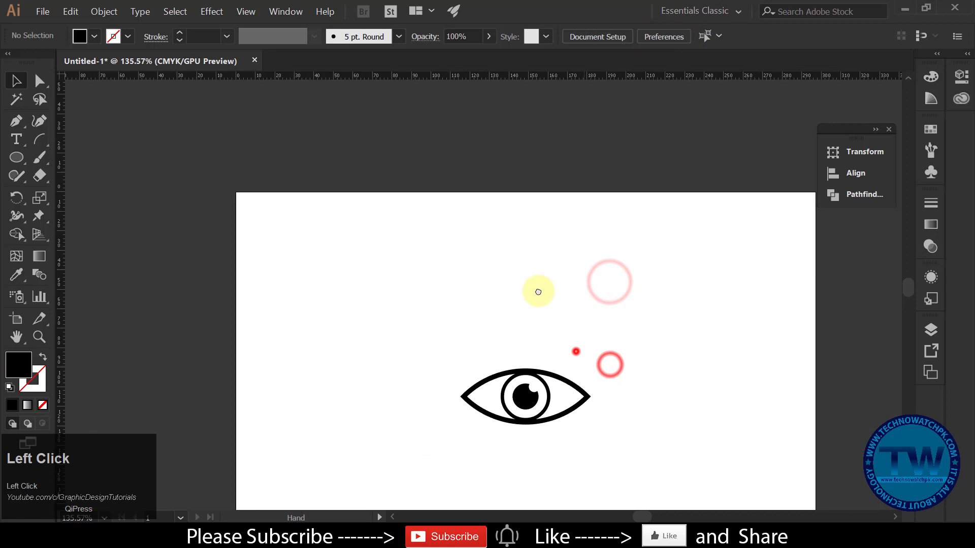
- Draw an eyebrow arc above the eye and scale it up to span the eye's width
click(538, 291)
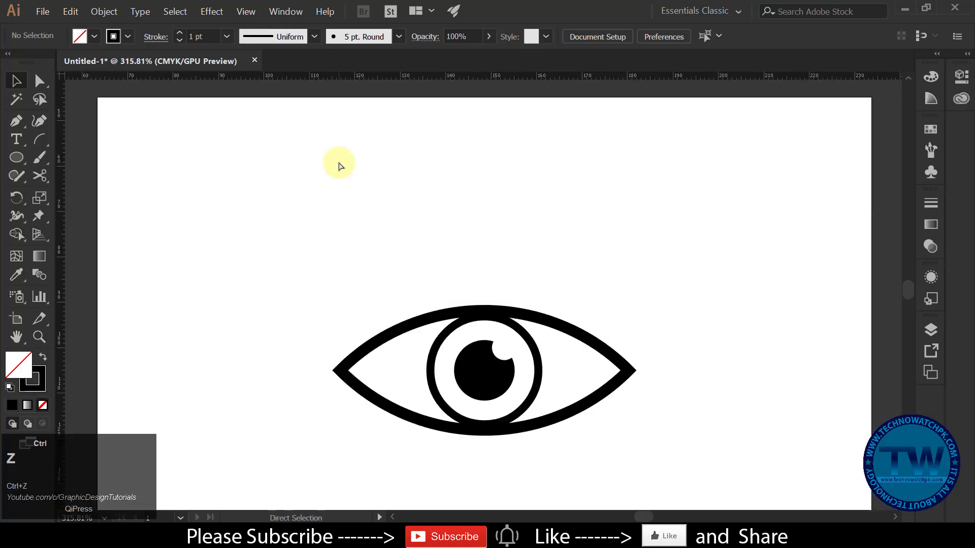
click(16, 120)
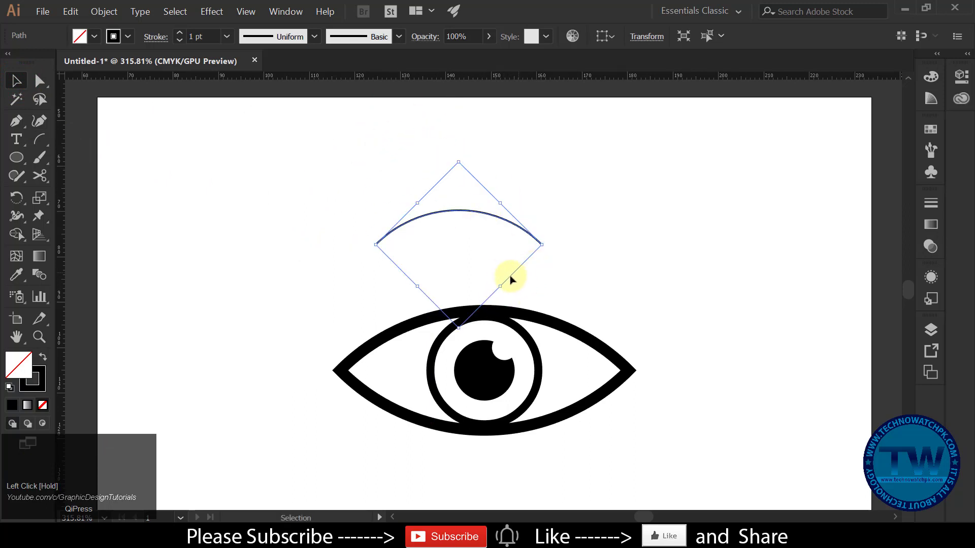
drag(513, 280, 544, 336)
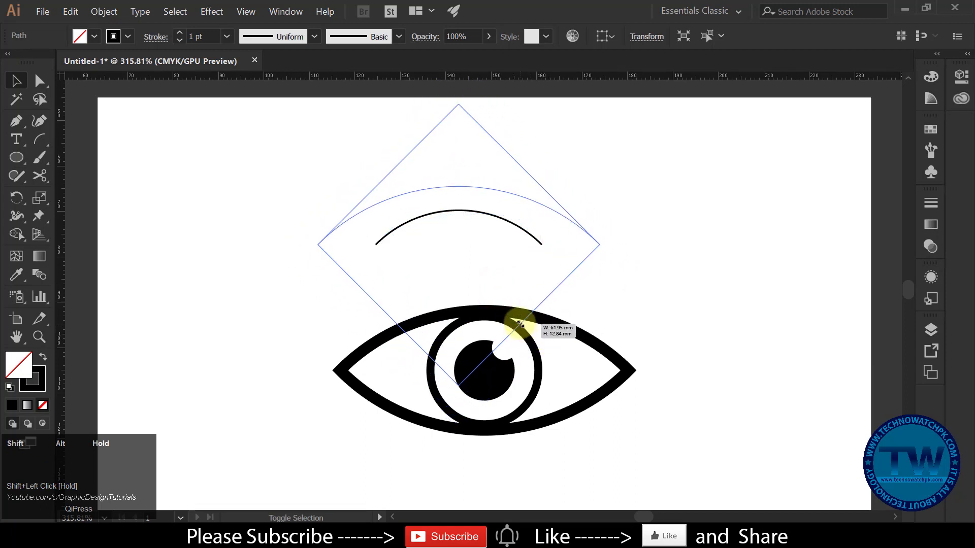
click(504, 188)
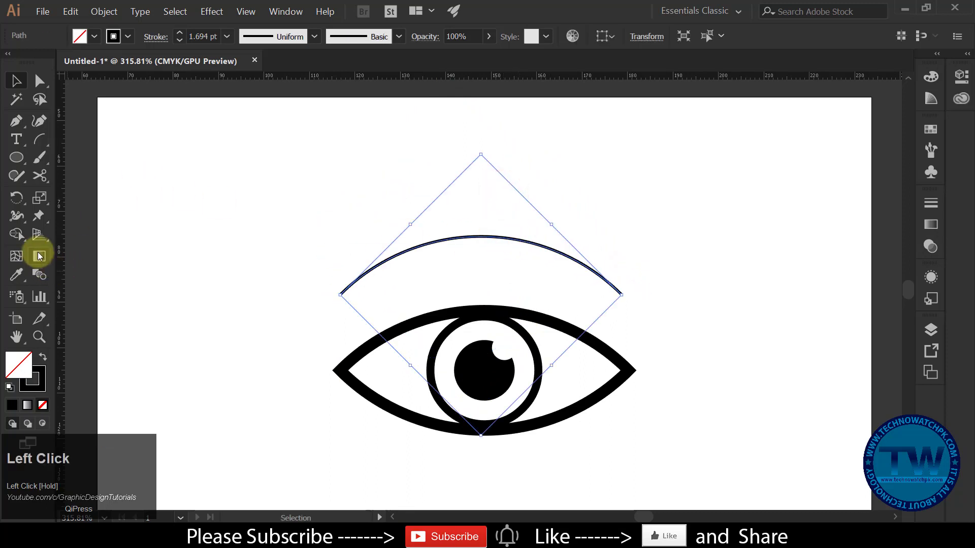
- Thicken the eyebrow stroke with the Width Tool and taper its right end to a sharp point
click(17, 216)
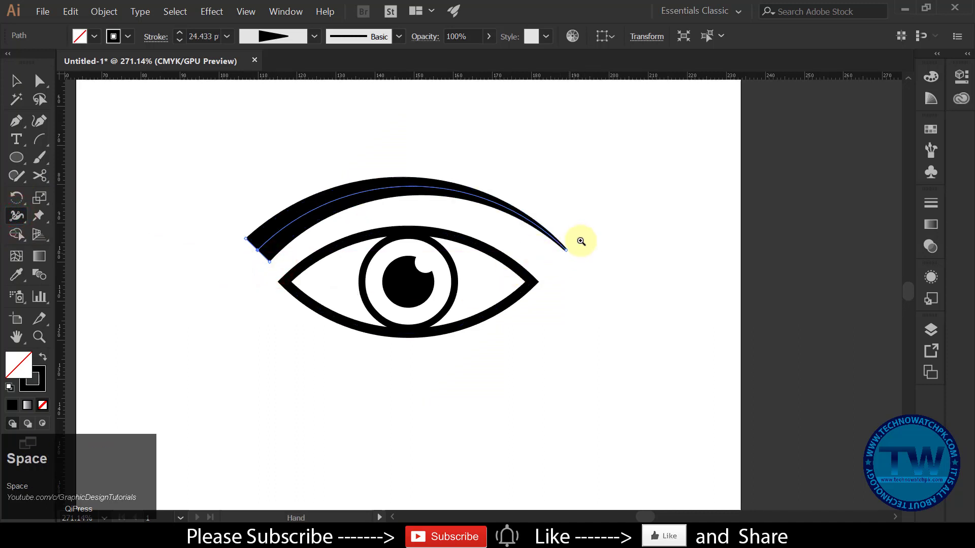
click(579, 242)
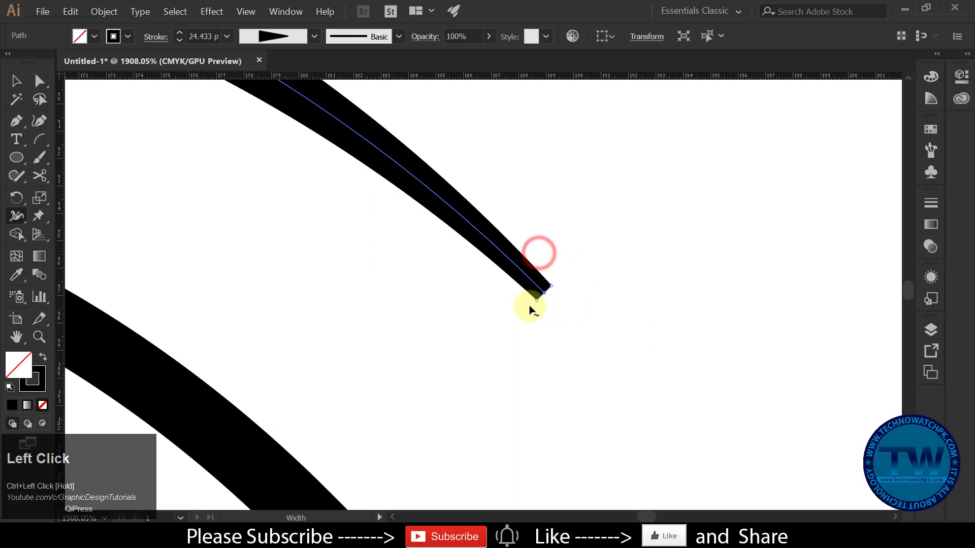
drag(538, 288, 542, 302)
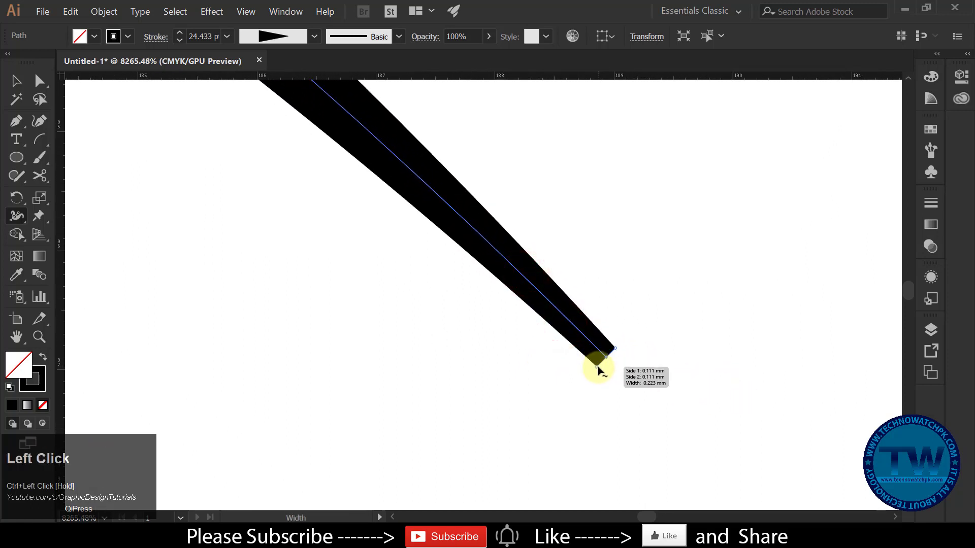
drag(599, 369, 612, 361)
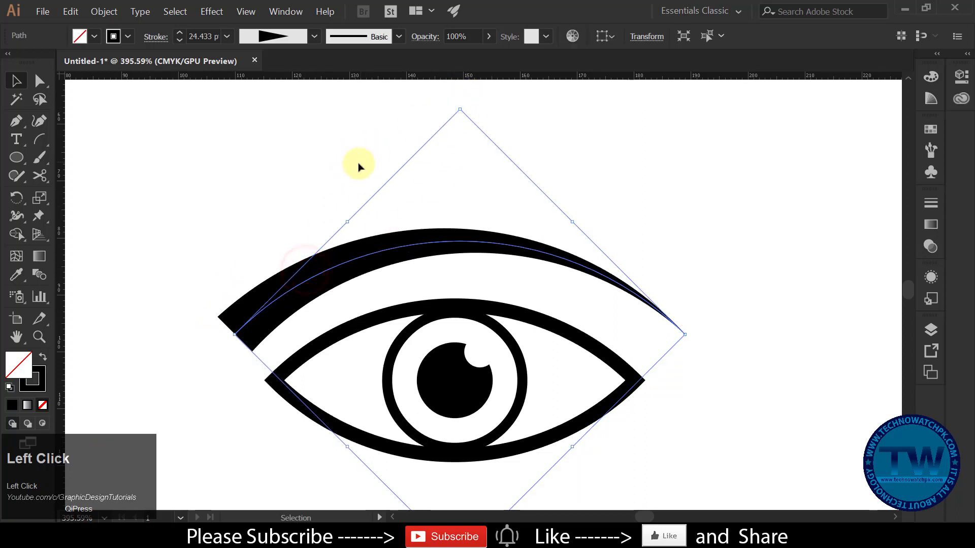
- Move the tapered eyebrow into place above the eye and view the finished icon
drag(357, 164, 460, 103)
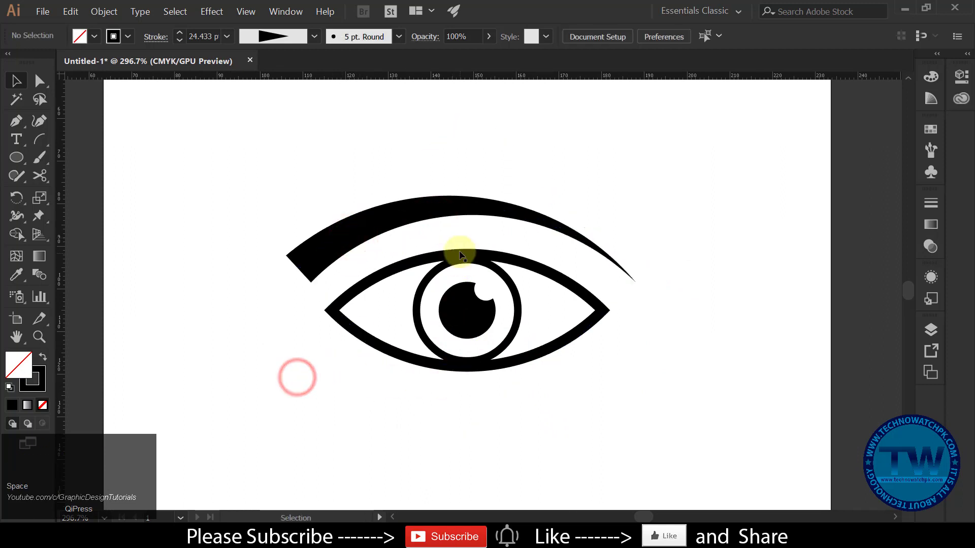
drag(460, 255, 460, 254)
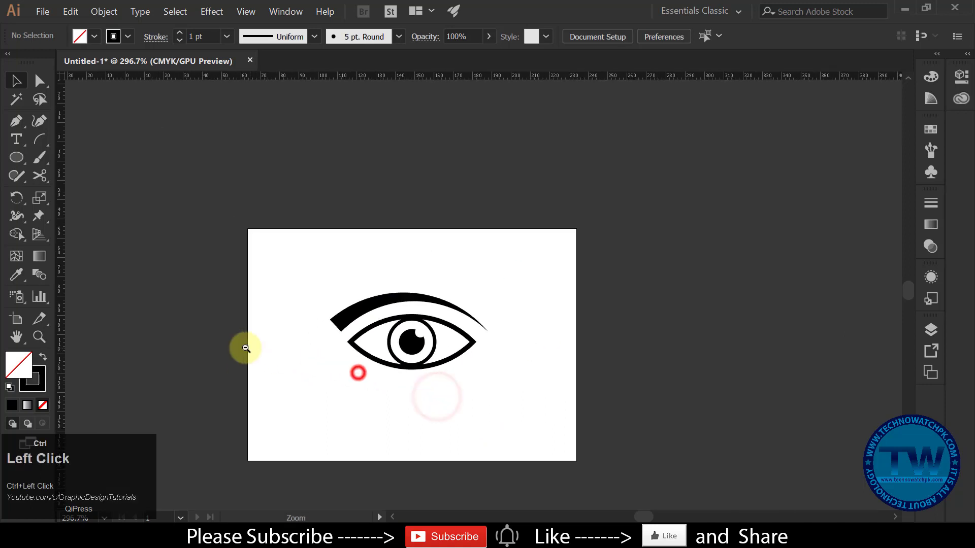
- Give the eyebrow stroke a Round Cap so its thick left end is rounded
click(357, 243)
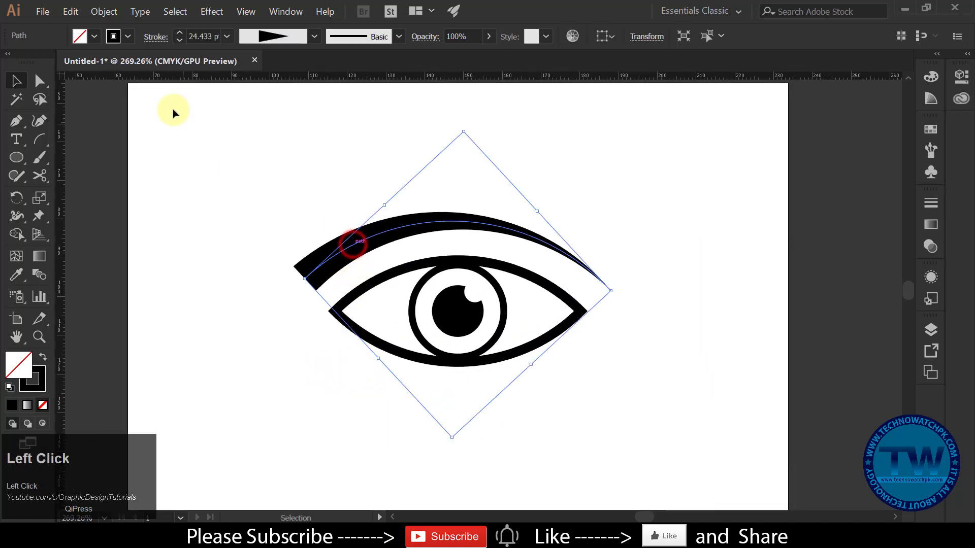
click(154, 37)
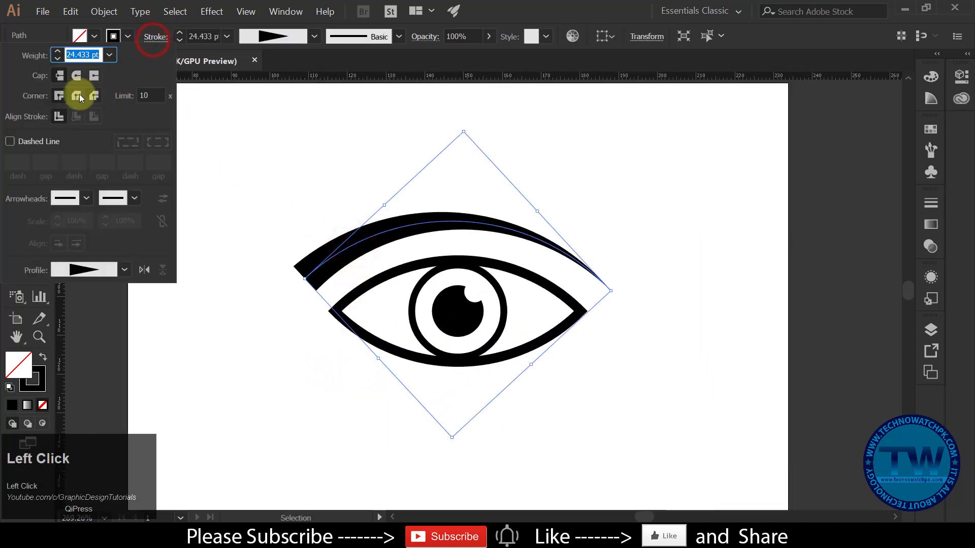
click(76, 75)
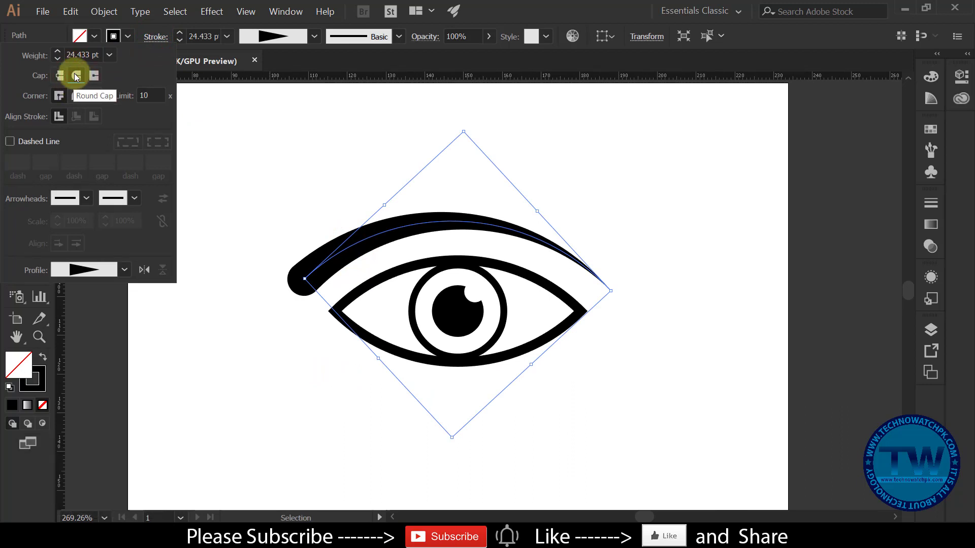
click(74, 75)
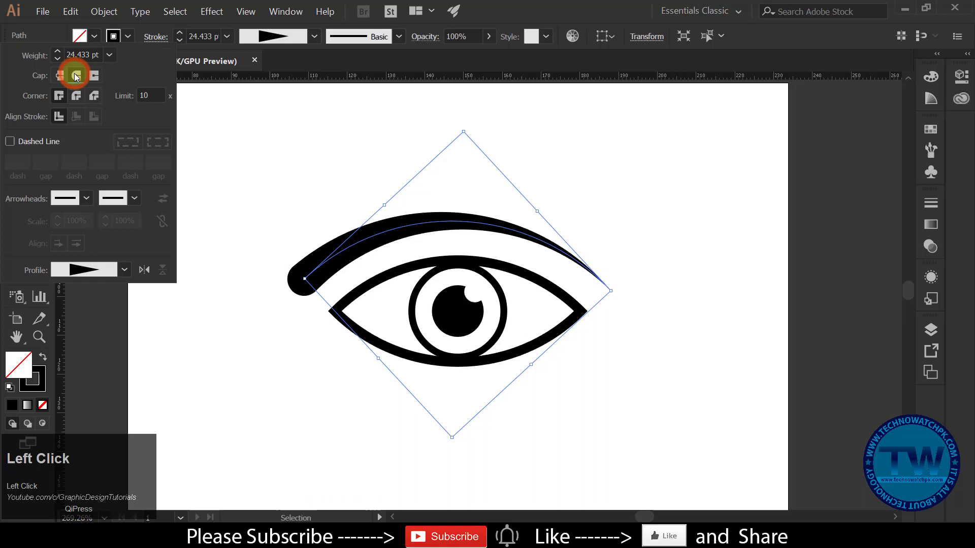